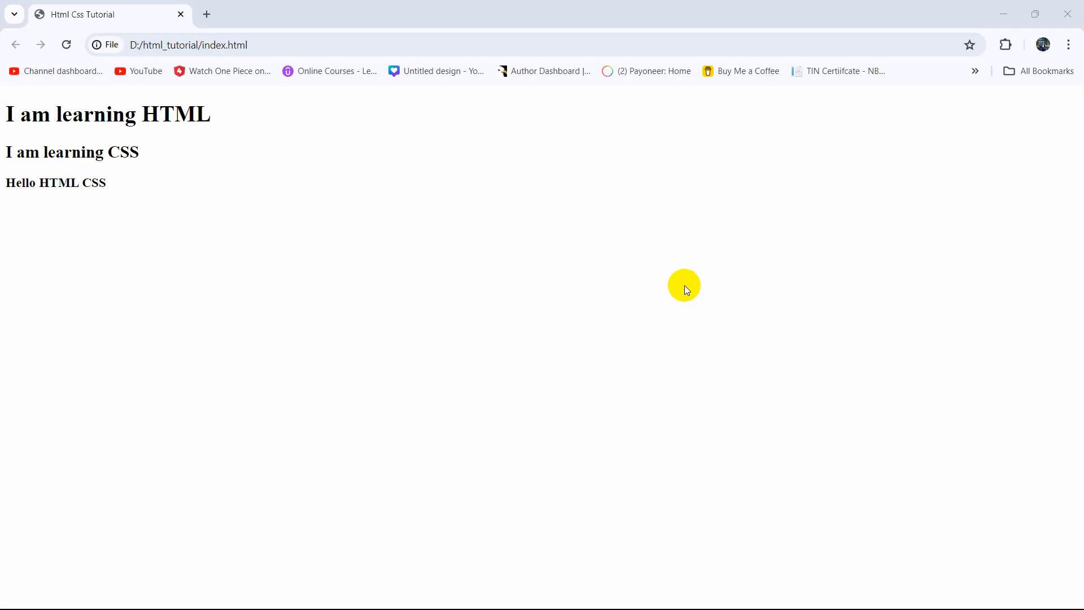
mouse_move(87, 125)
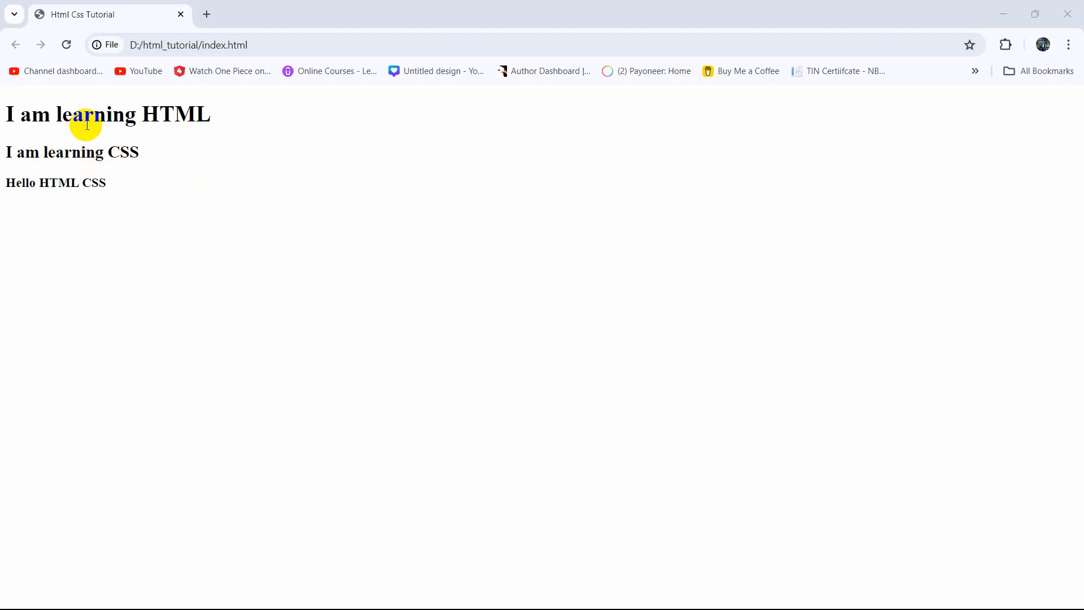
mouse_move(6, 114)
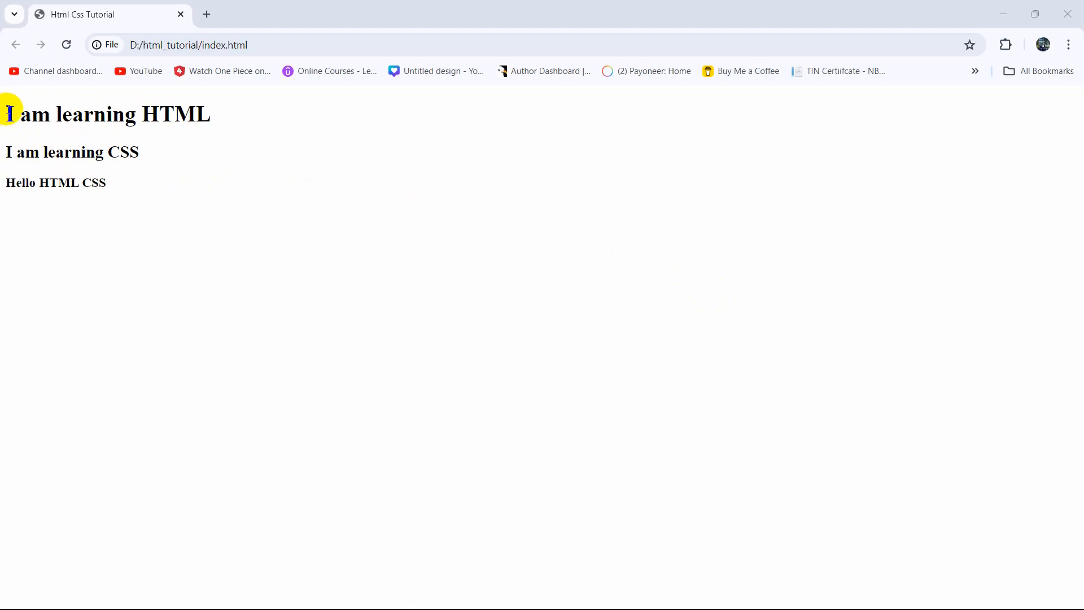
Add style="color: red;" inside the <h1> opening tag of index.html
left_click_drag(7, 114, 180, 114)
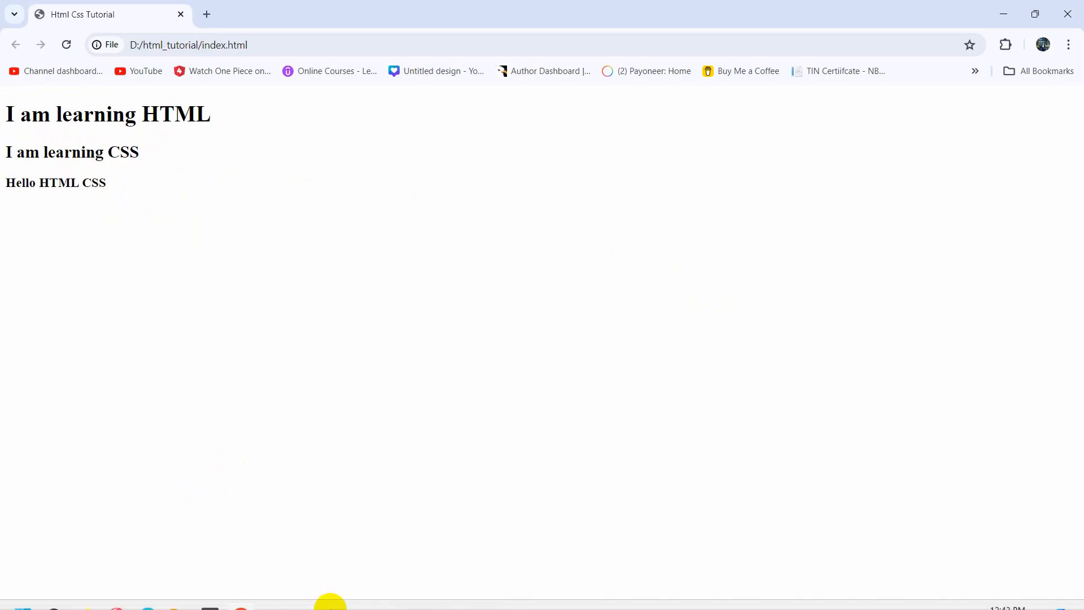
left_click(209, 593)
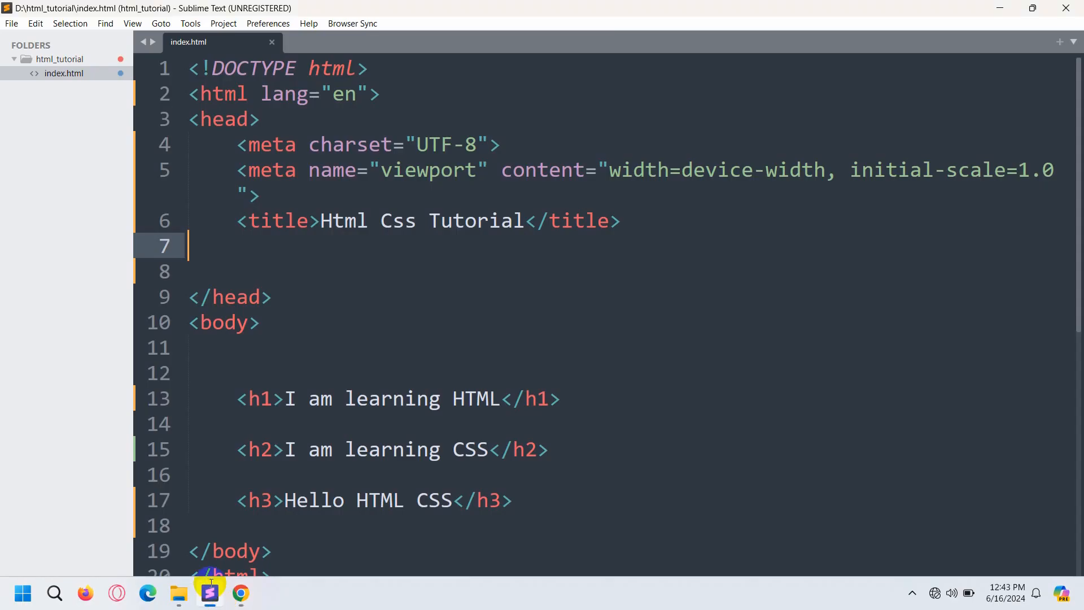
scroll("down", 3)
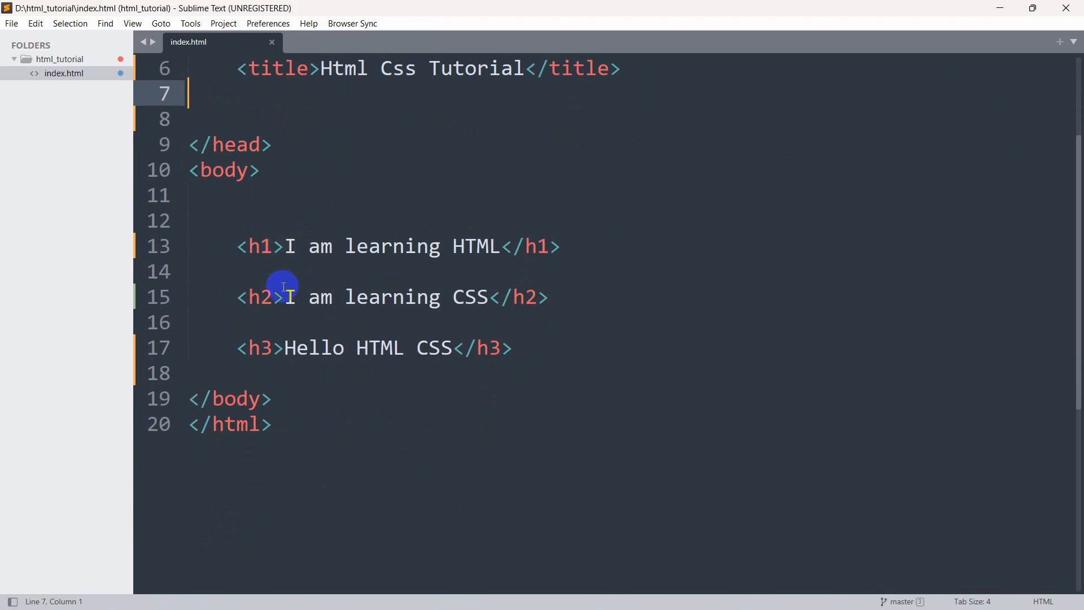
mouse_move(268, 247)
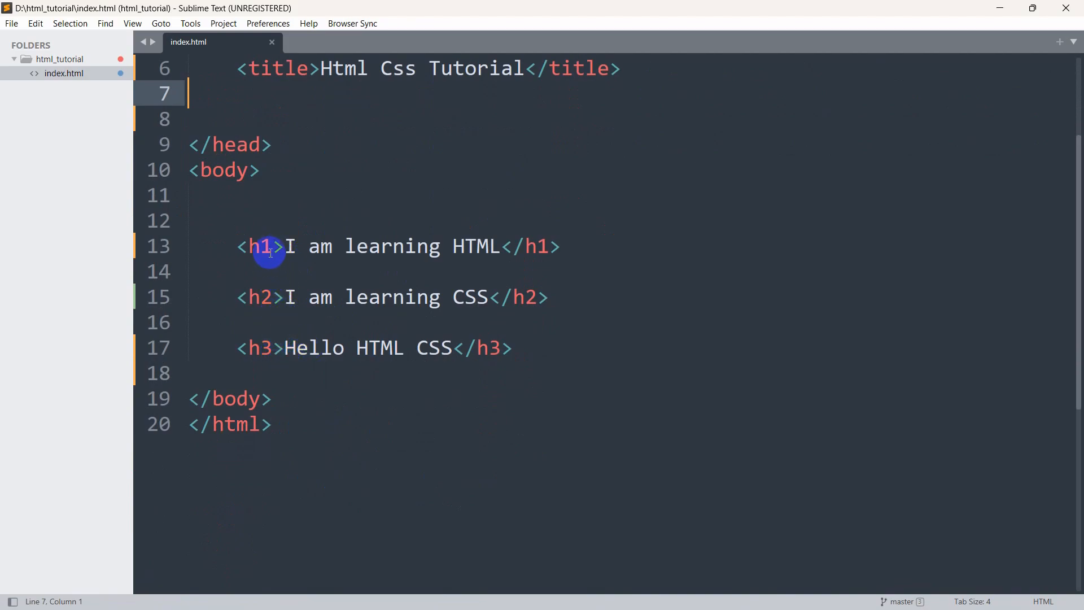
type("style=\"color: red;")
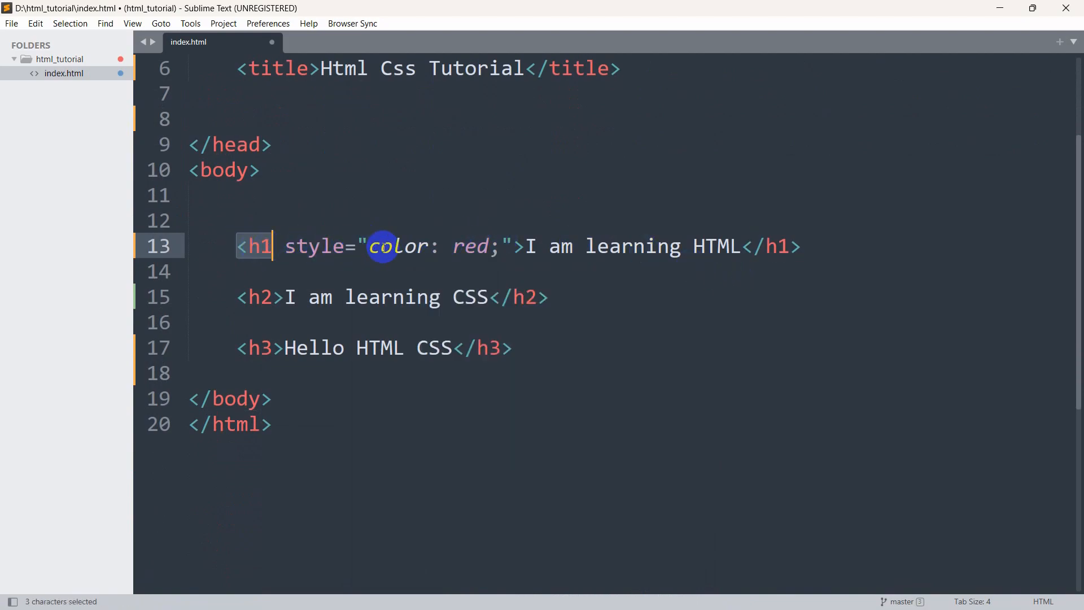
left_click_drag(526, 246, 740, 247)
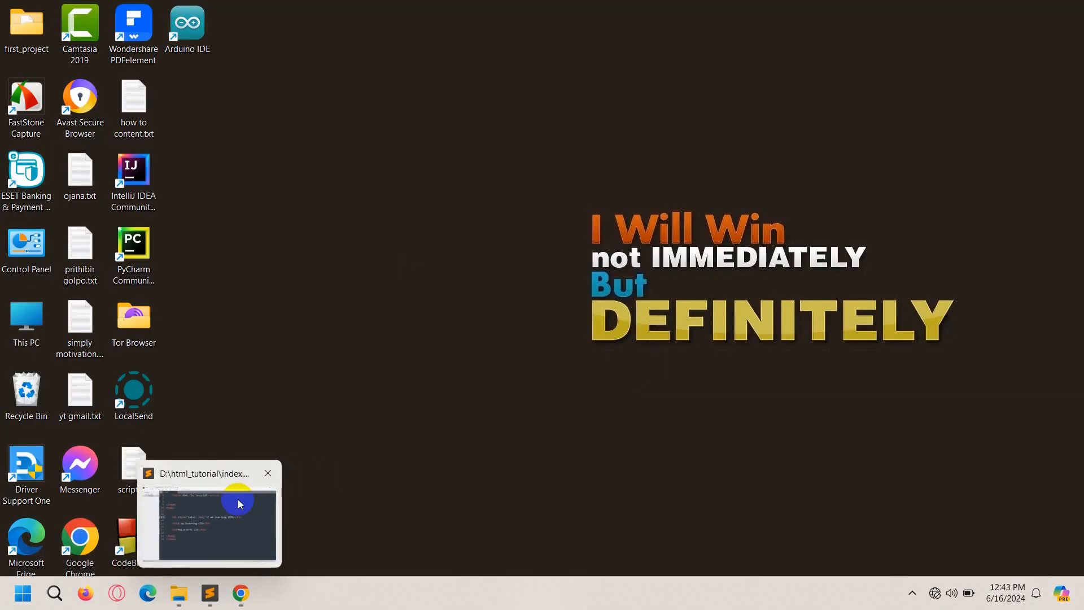
Give the <h2> heading class="mycolor"
left_click(207, 522)
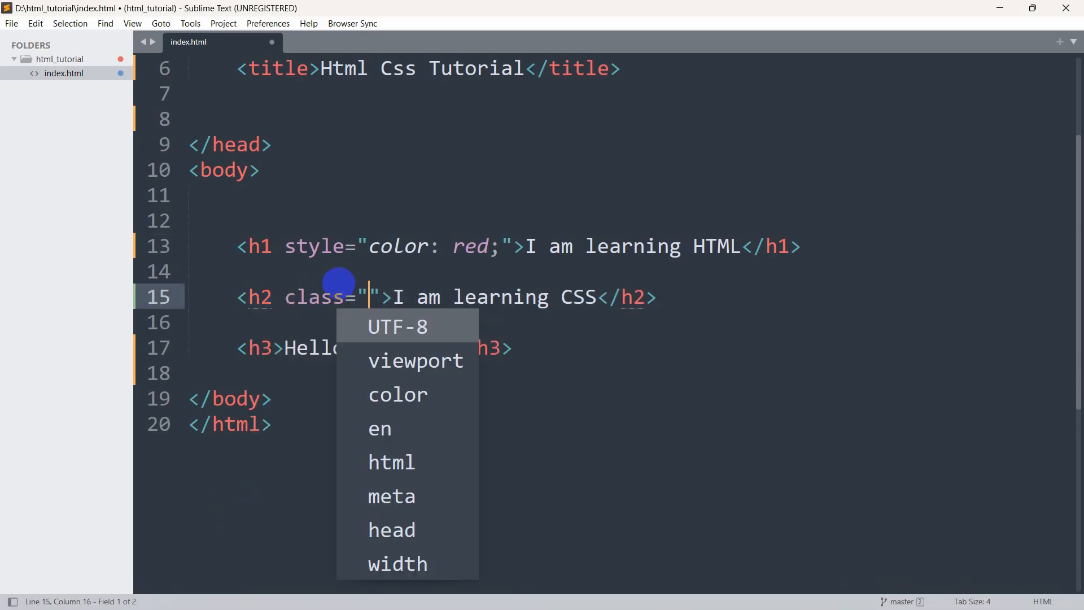
type("mycolor")
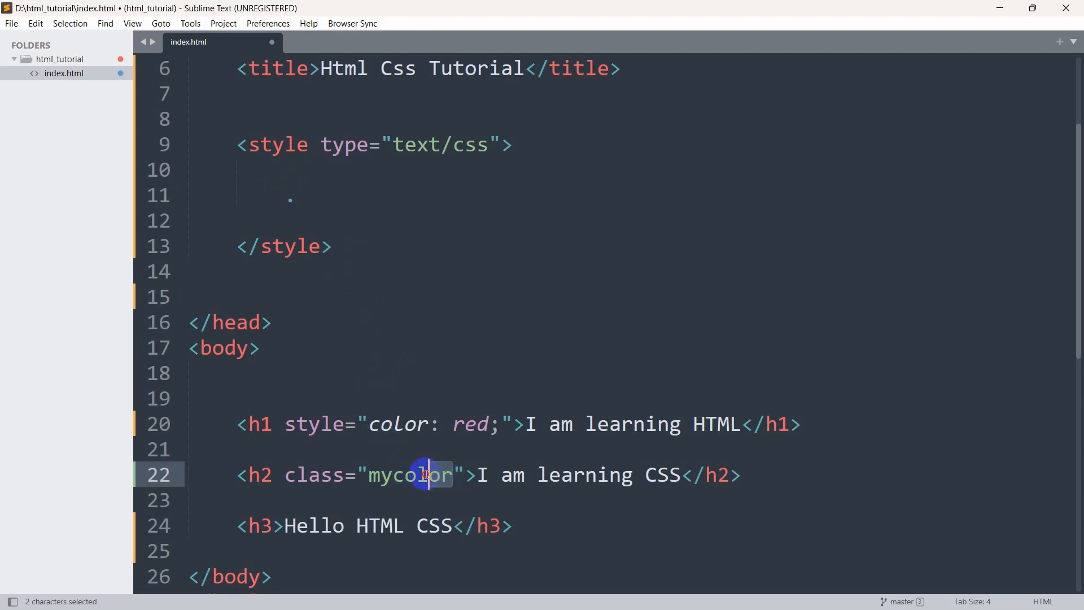
key("ctrl+c")
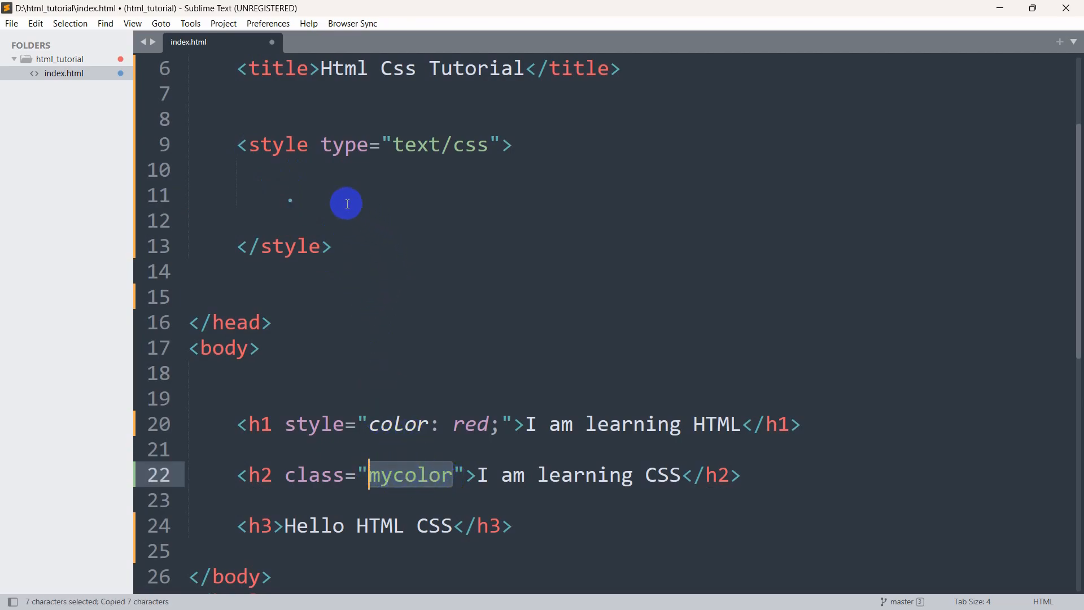
Add a .mycolor { color: ... } rule in a head style block and save
type(".mycolor")
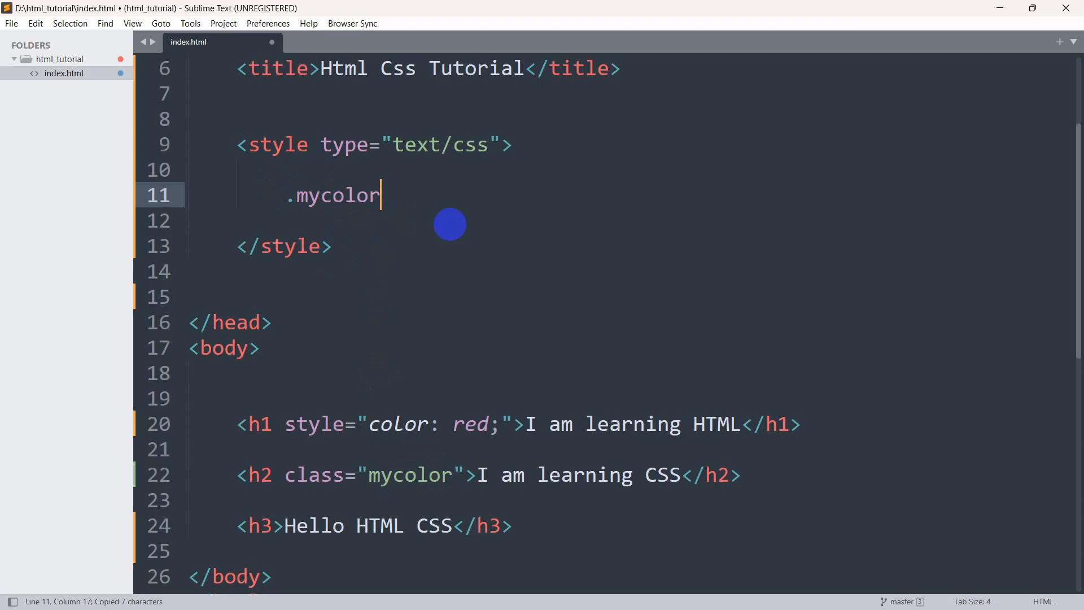
type("{")
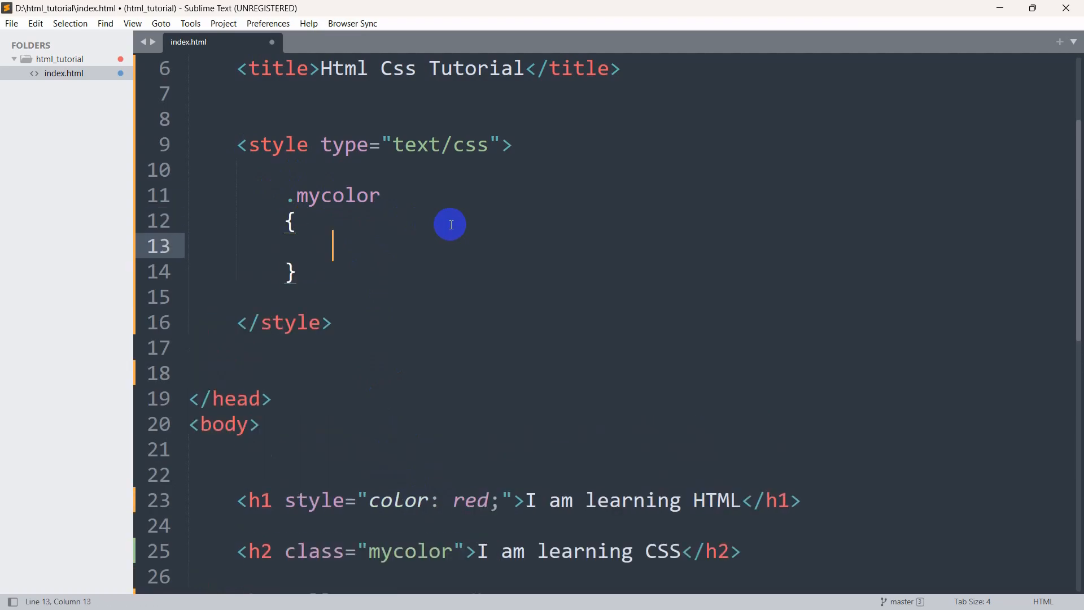
type("col")
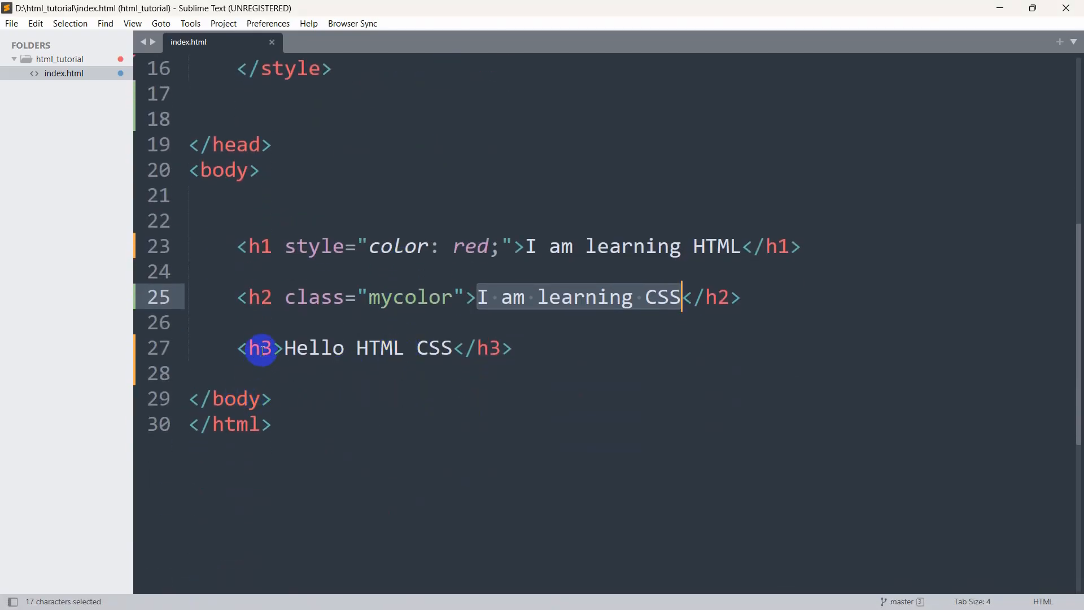
Add the rule h3 { color: yellow; } to the style block
left_click(262, 348)
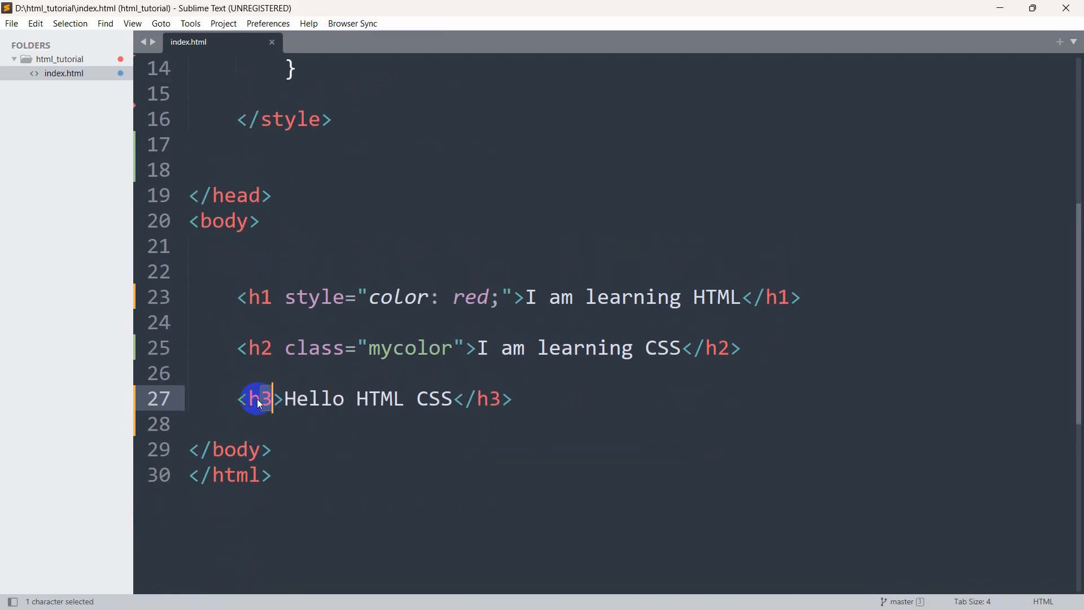
scroll("down", 3)
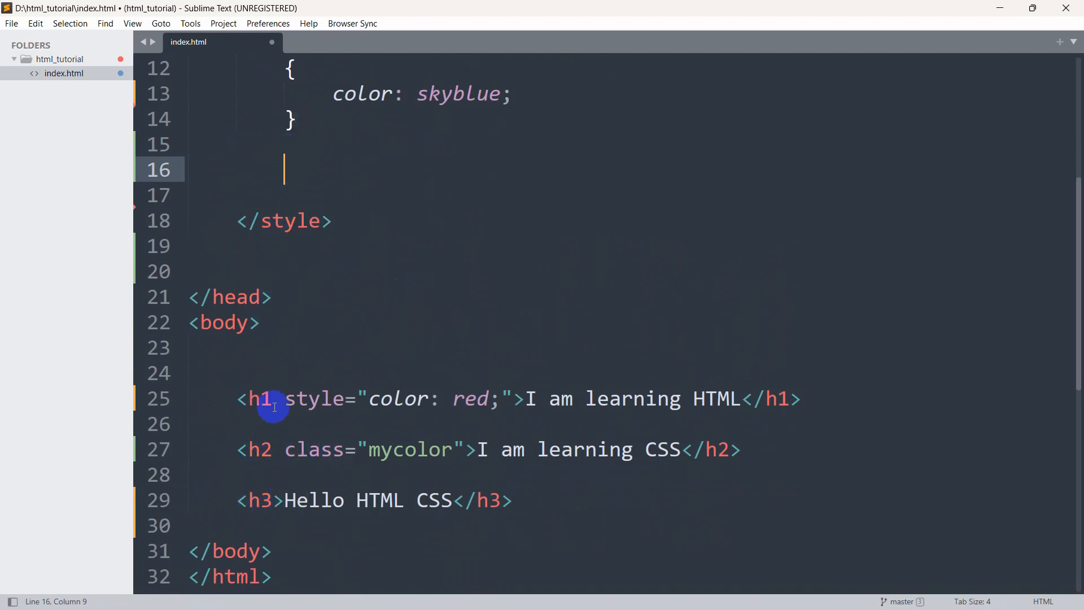
type("h3")
type("c")
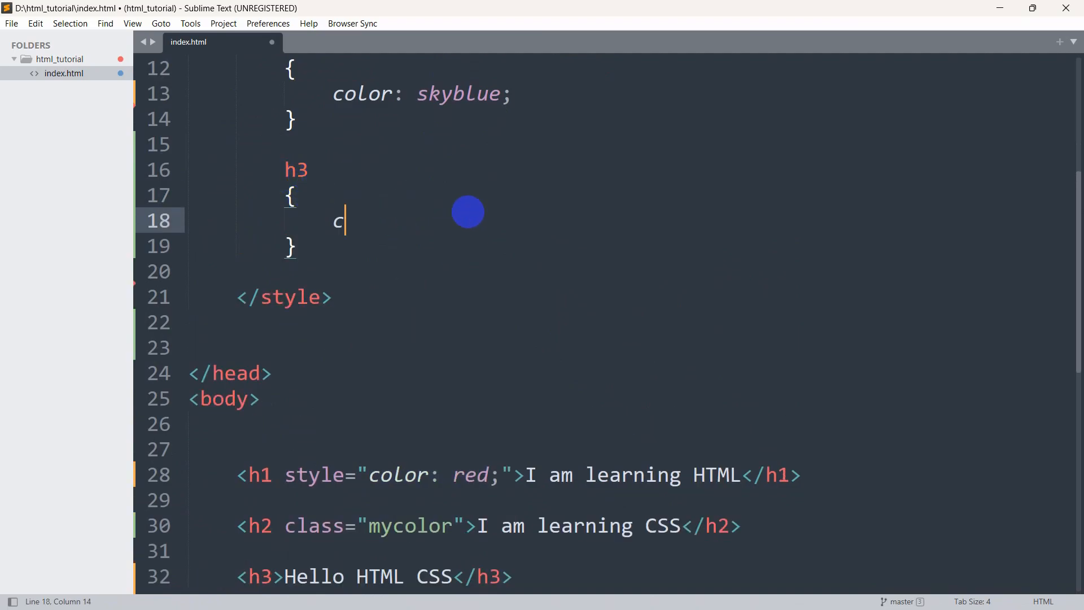
type("olor: ;")
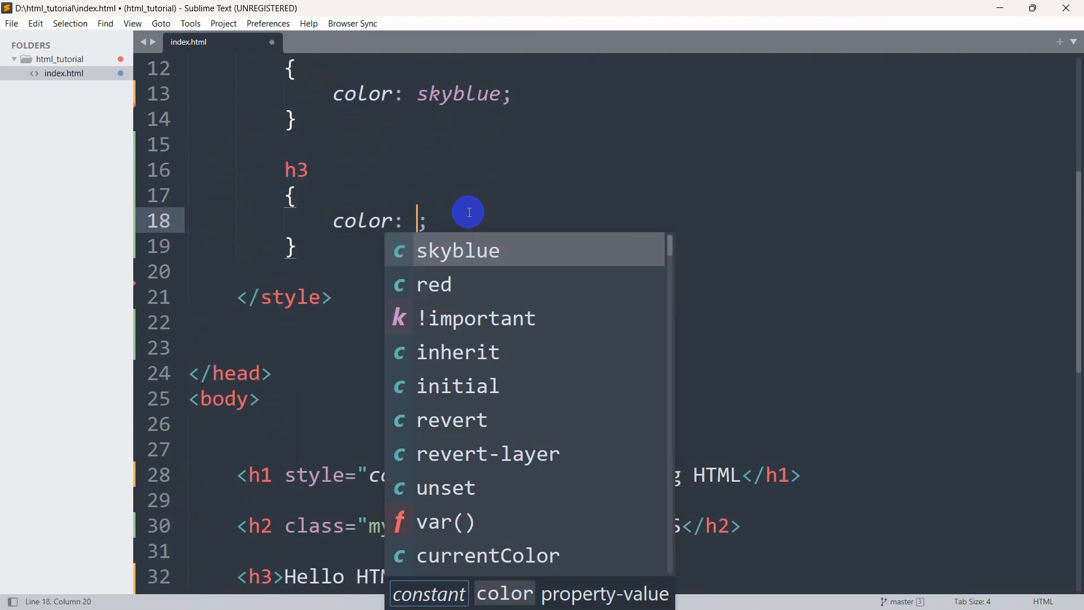
type("yellow")
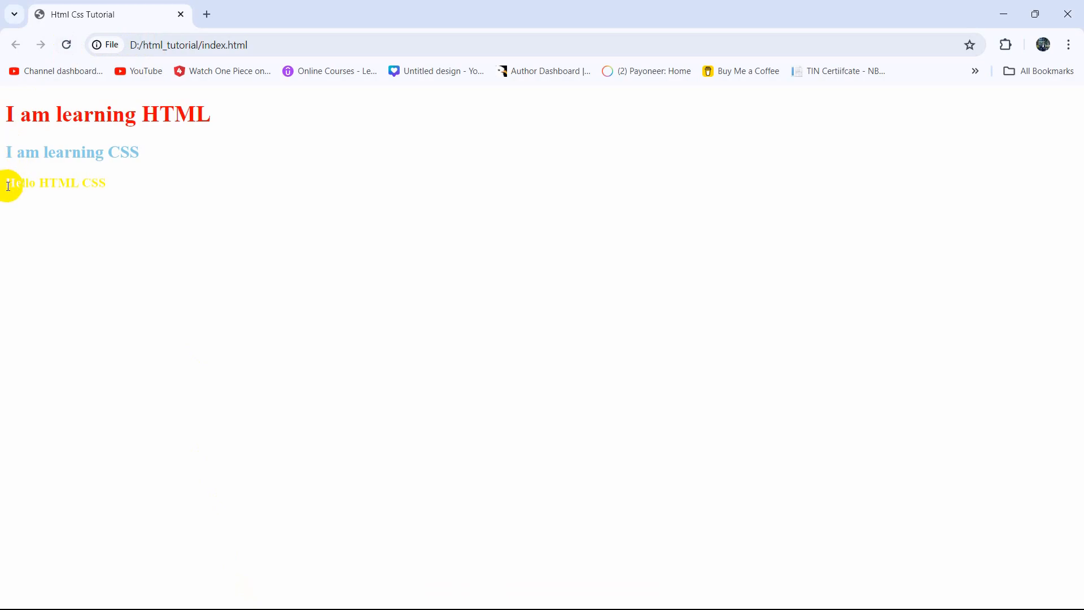
mouse_move(158, 141)
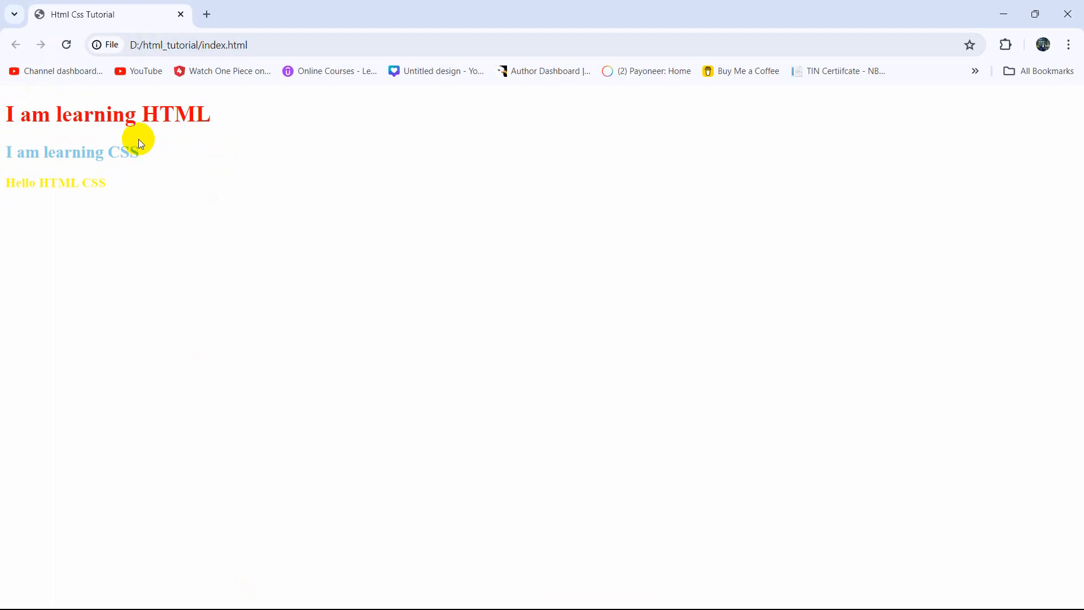
mouse_move(113, 139)
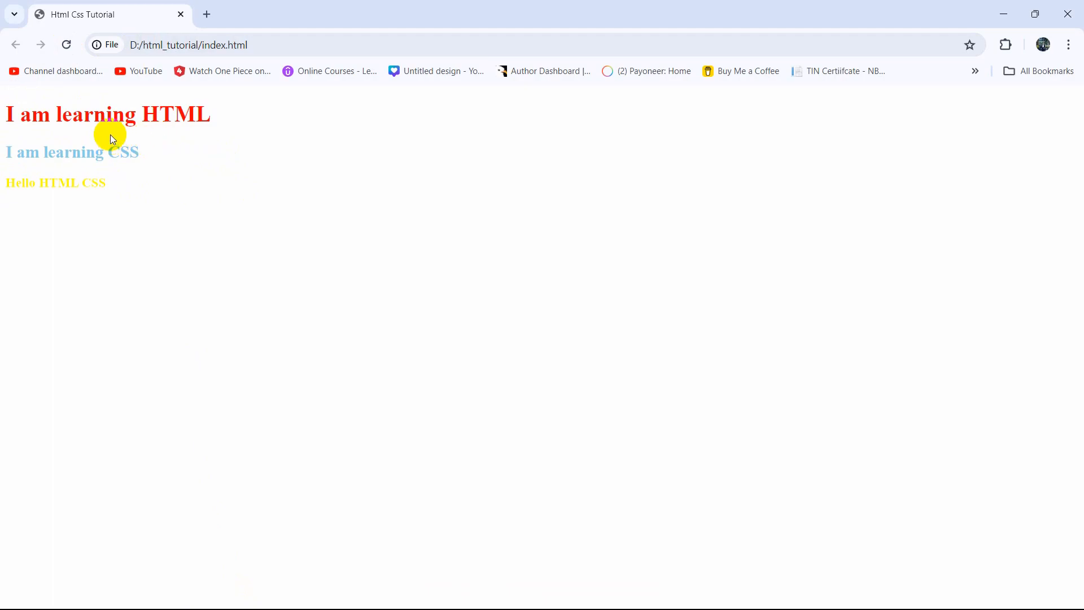
mouse_move(108, 192)
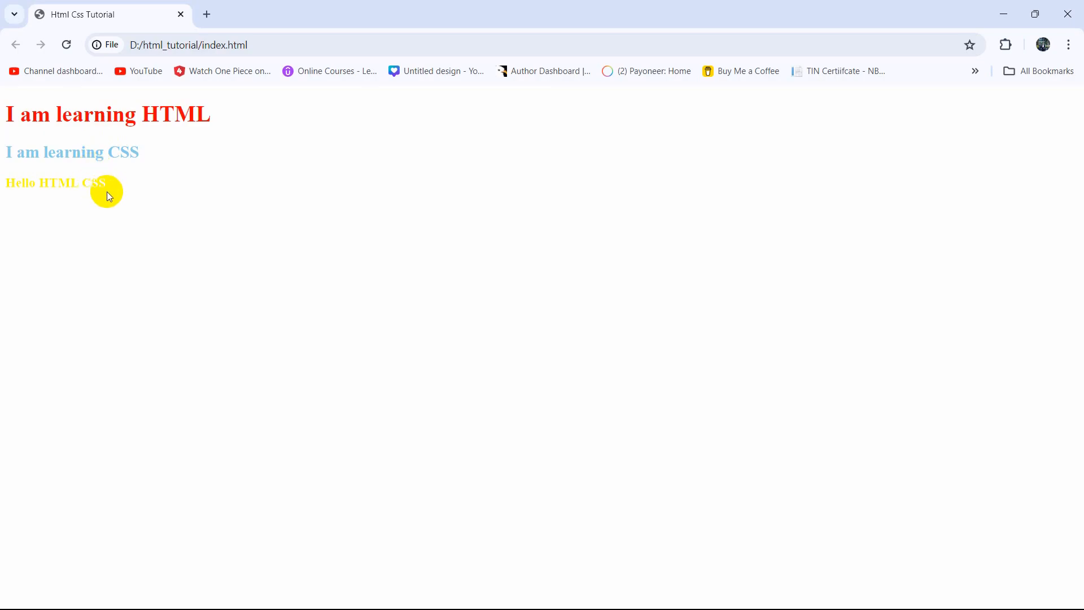
mouse_move(152, 209)
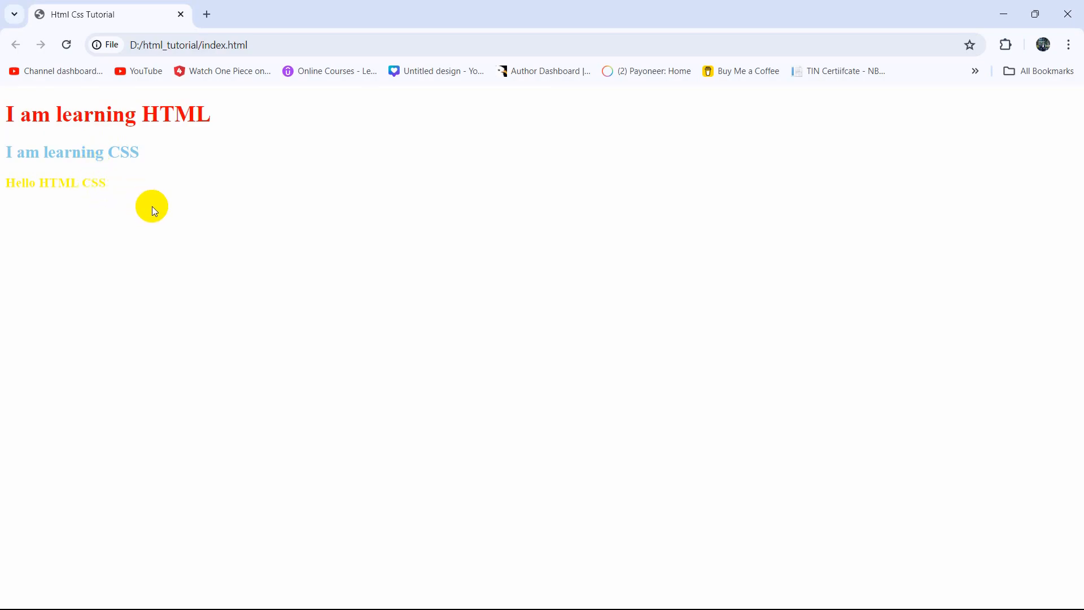
mouse_move(989, 503)
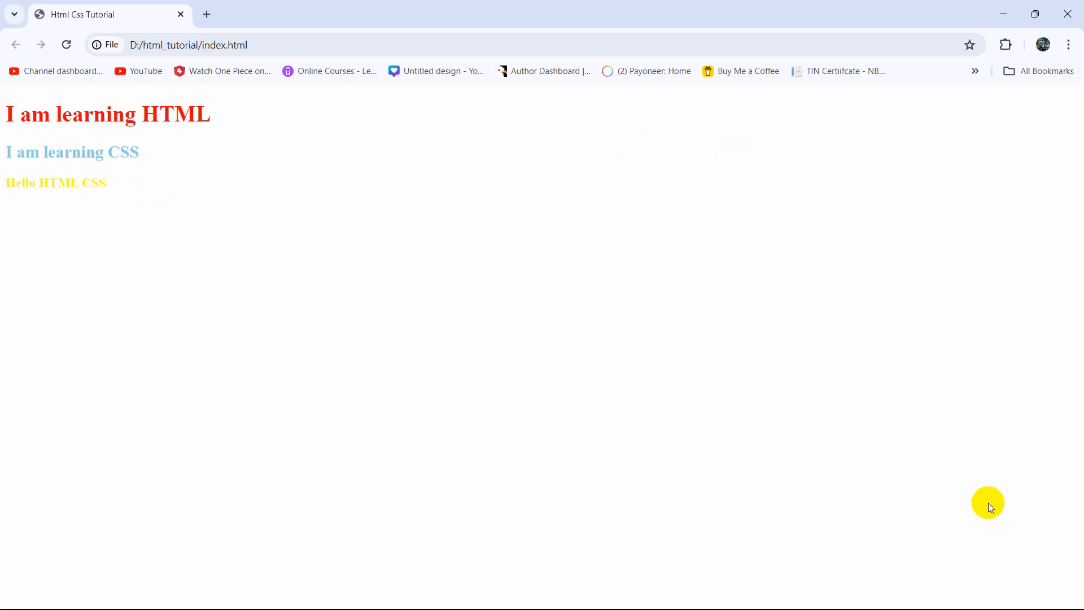